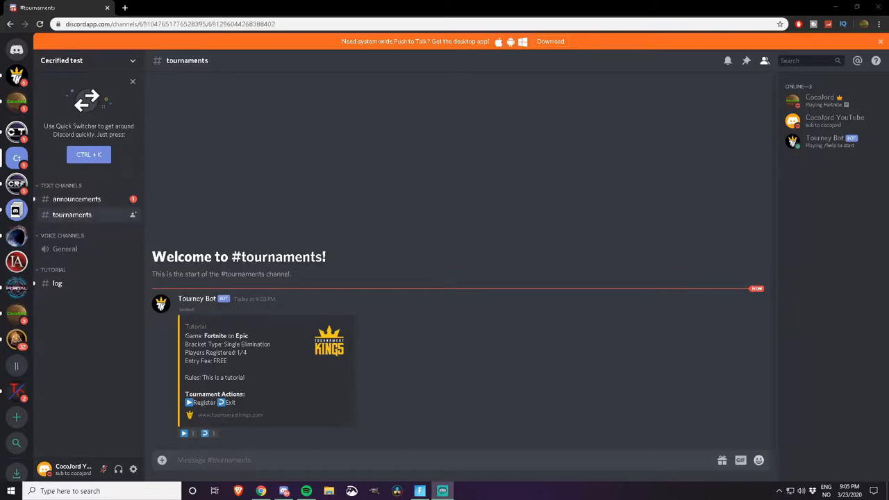
mouse_move(457, 297)
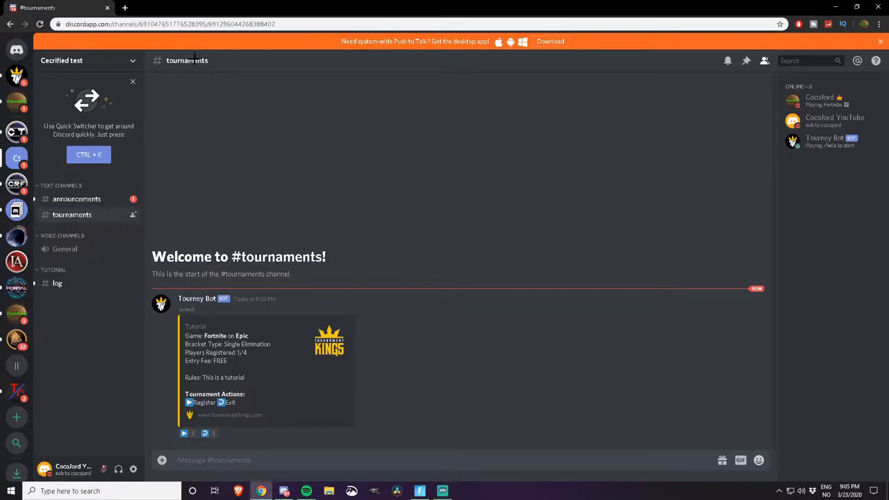
mouse_move(233, 421)
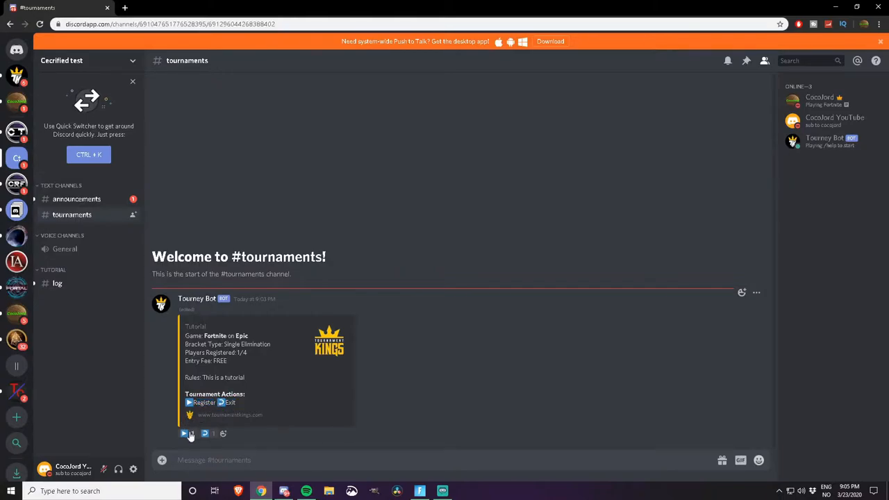
Register via the Tourney Bot reaction, check the join log, then view #announcements
left_click(184, 433)
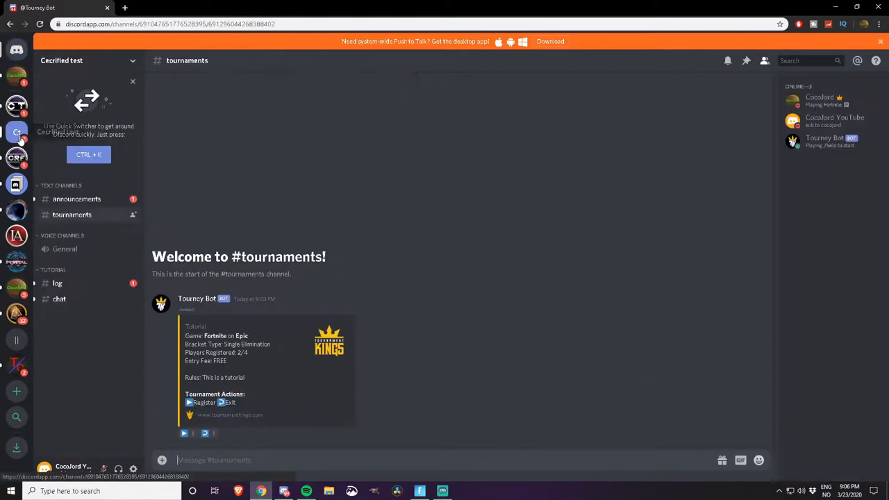
left_click(58, 284)
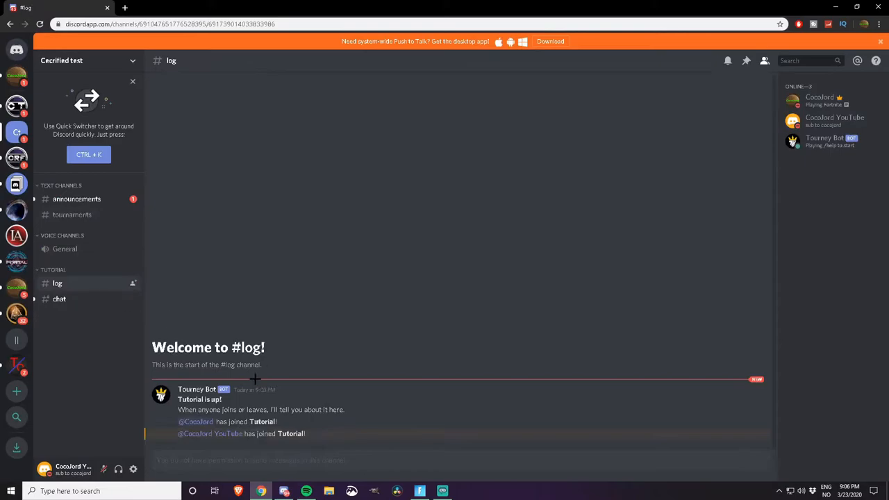
left_click(59, 299)
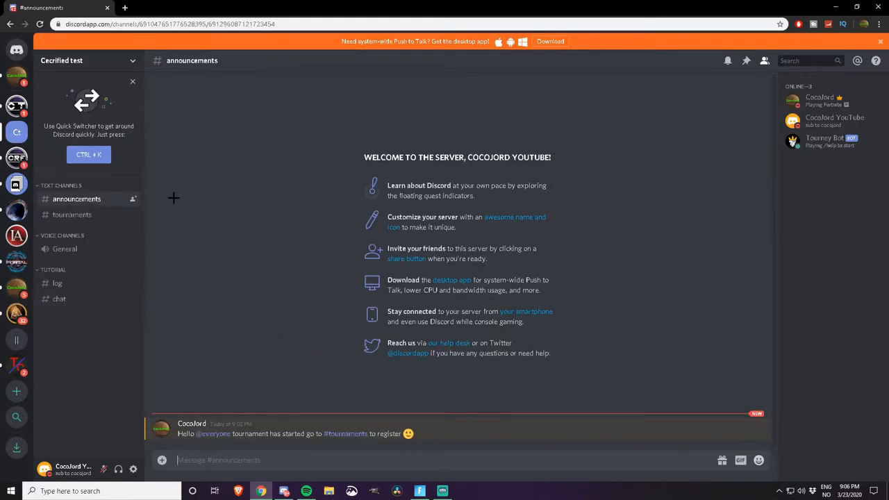
mouse_move(271, 205)
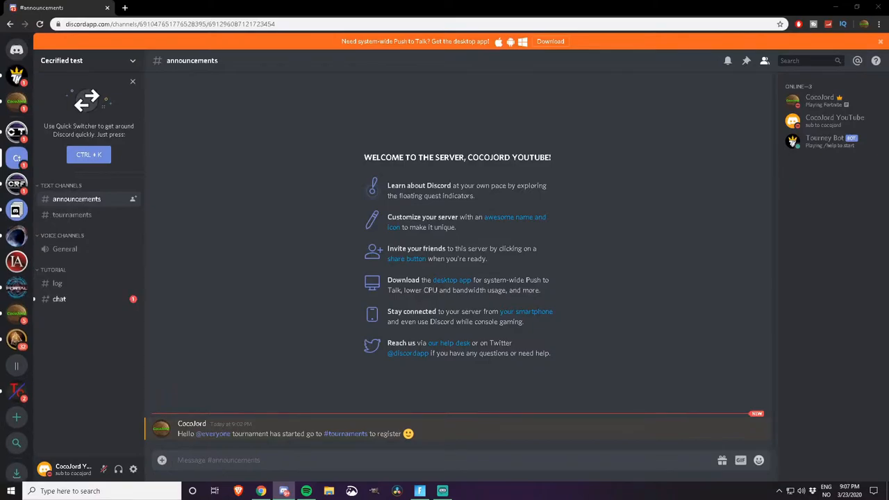
In the Tourney Bot DM, read the tournament-starting notice and confirm READY UP FOR TUTORIAL
left_click(80, 143)
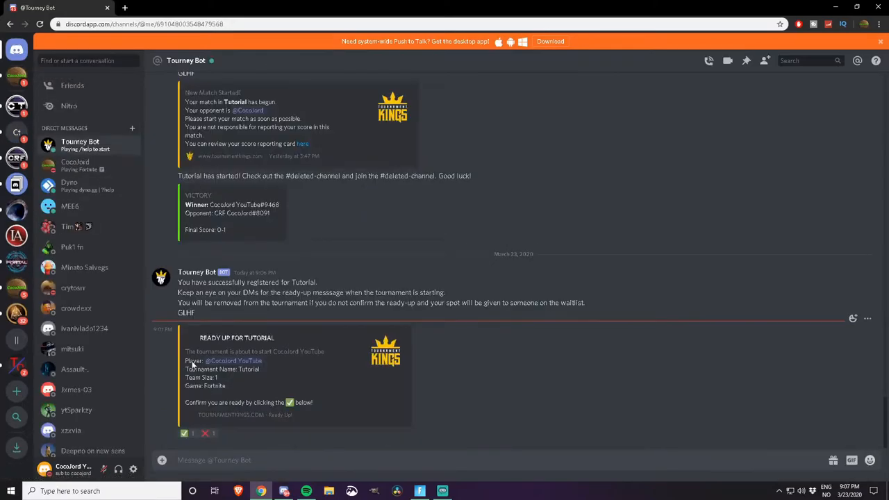
left_click_drag(186, 352, 283, 352)
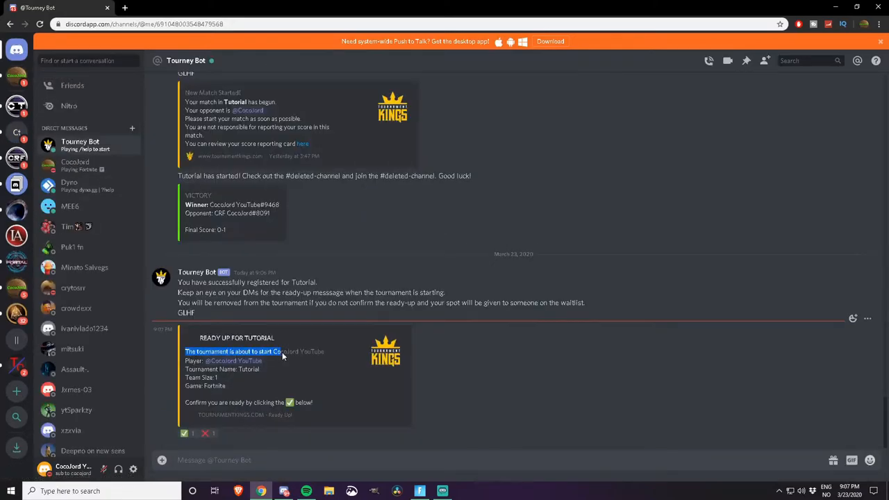
left_click(278, 350)
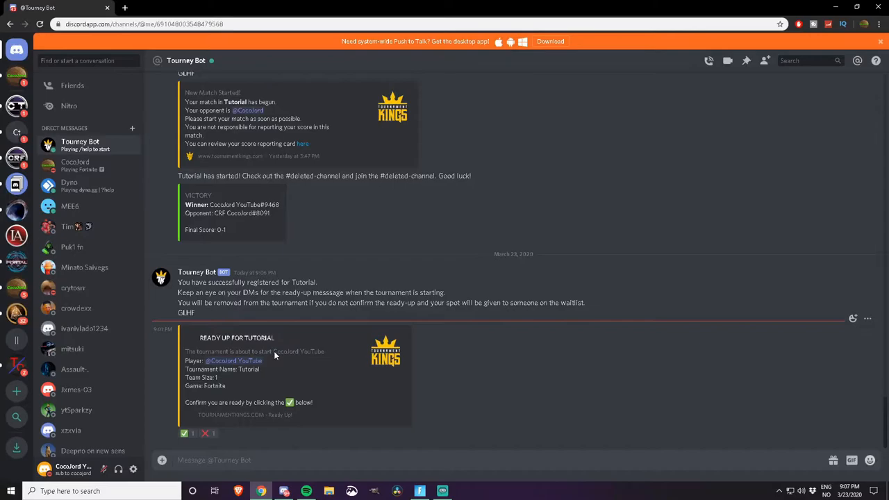
double_click(299, 351)
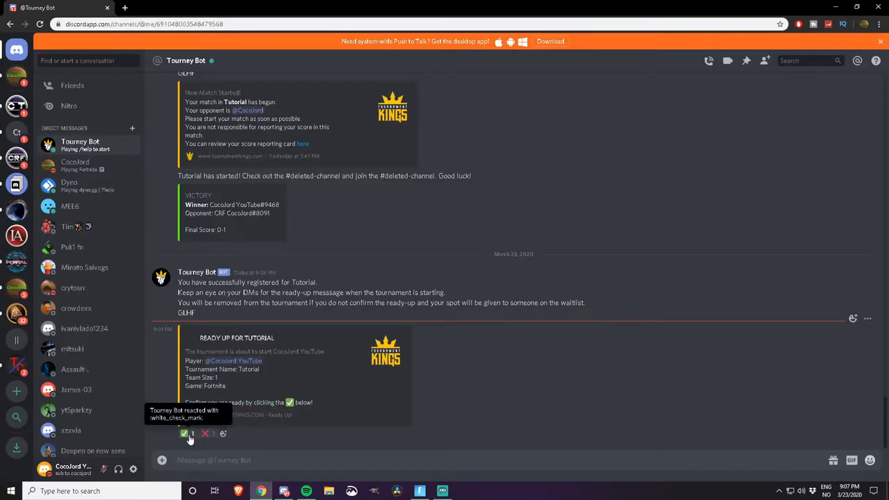
left_click(185, 434)
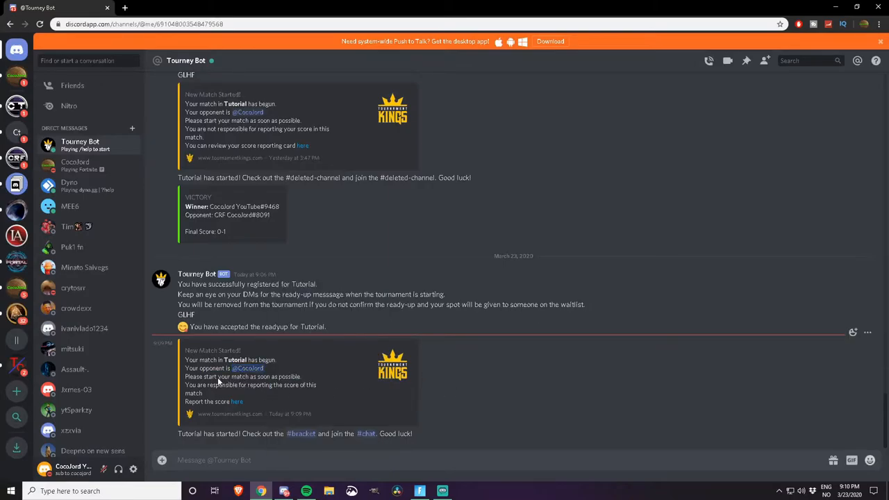
mouse_move(264, 392)
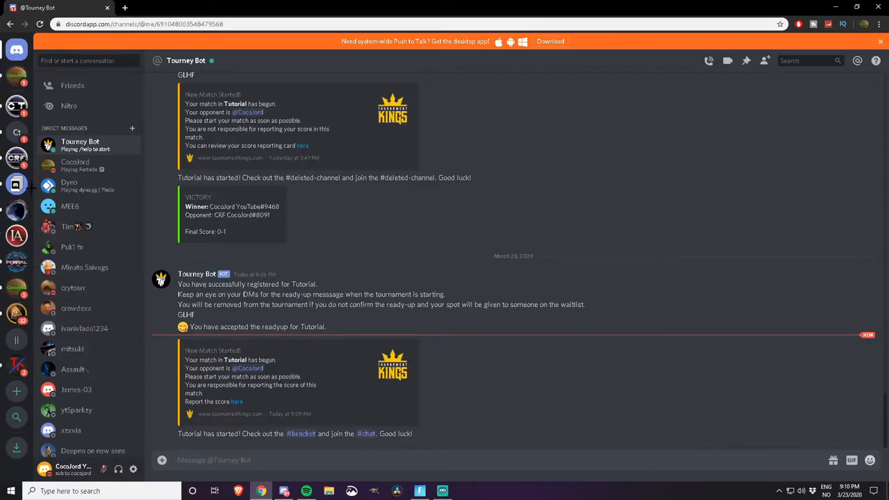
Follow the #chat link, then the #score-matches link from the 'IT HAS BEGUN' message
left_click(16, 106)
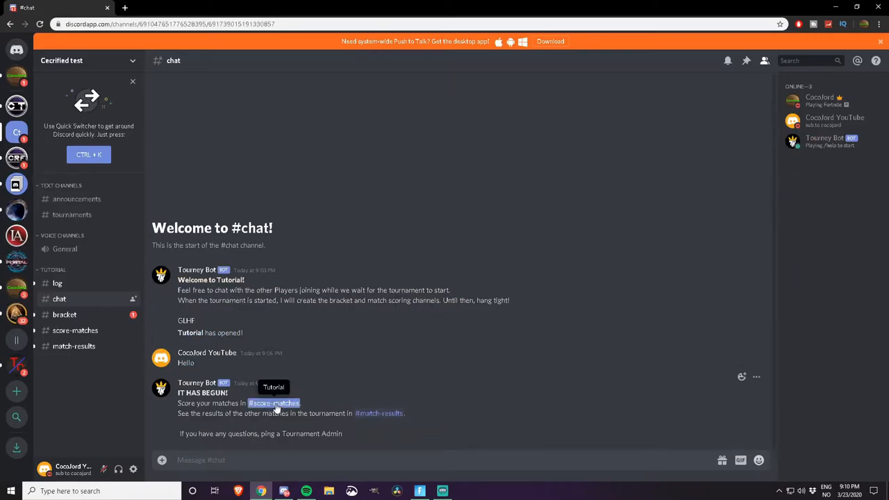
left_click(272, 403)
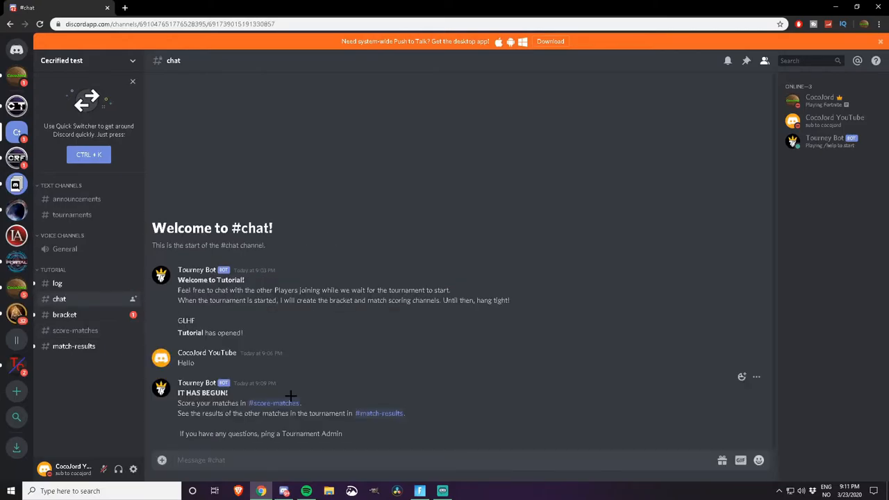
left_click(75, 331)
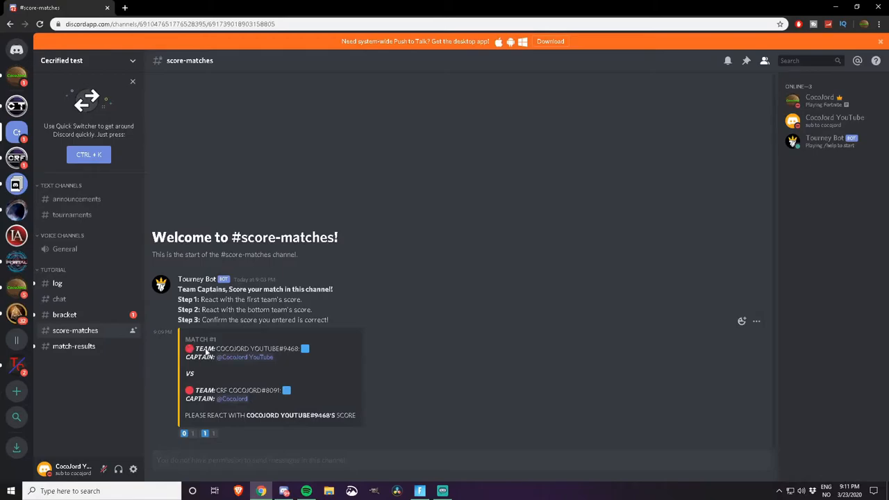
mouse_move(203, 407)
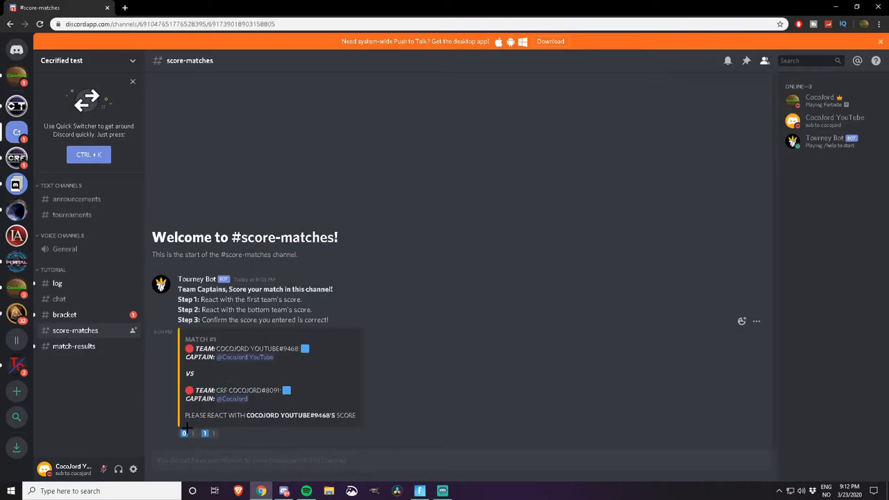
React on the Match 1 card with score 0 for the first team and 1 for the second
left_click(184, 434)
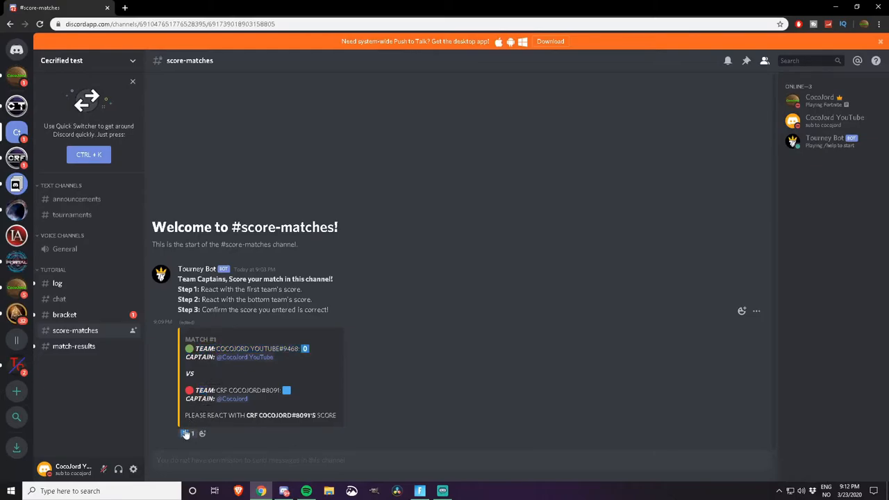
left_click(203, 434)
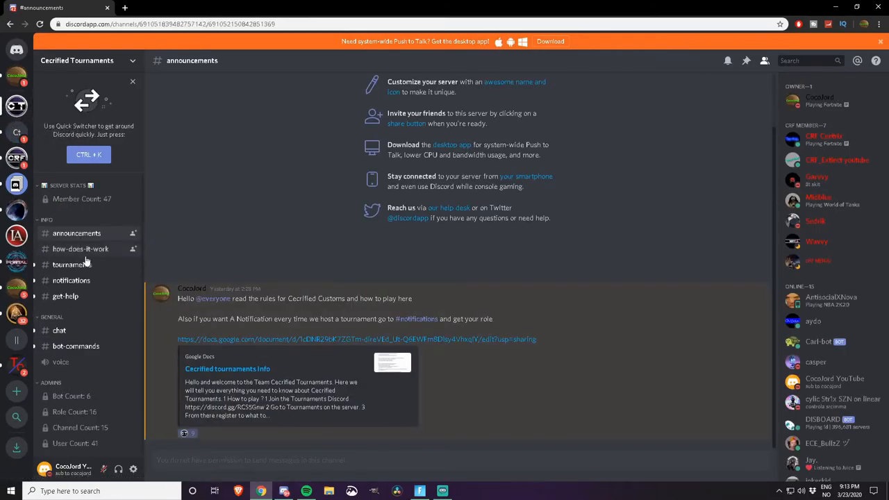
left_click(66, 296)
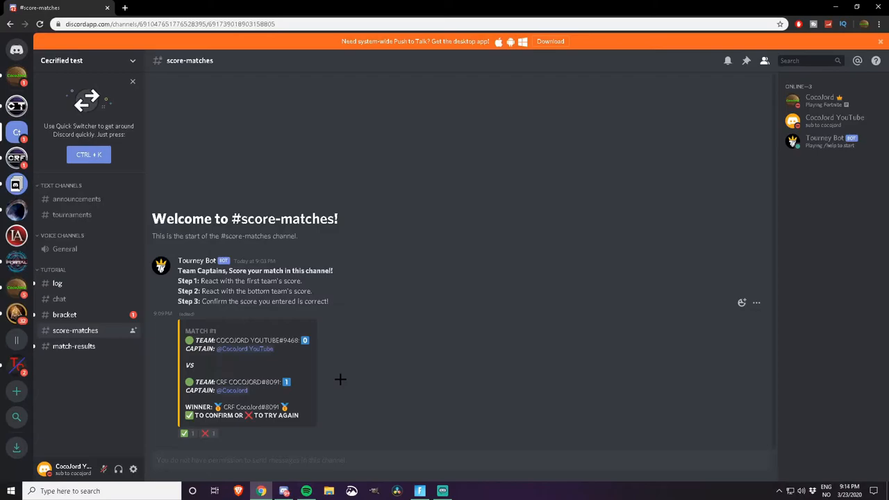
mouse_move(263, 355)
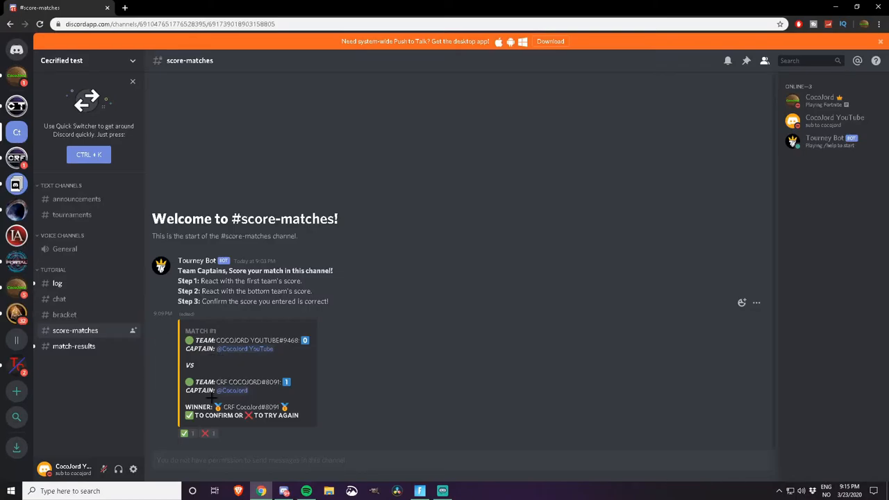
Enlarge the Tutorial bracket image in #bracket
left_click(64, 314)
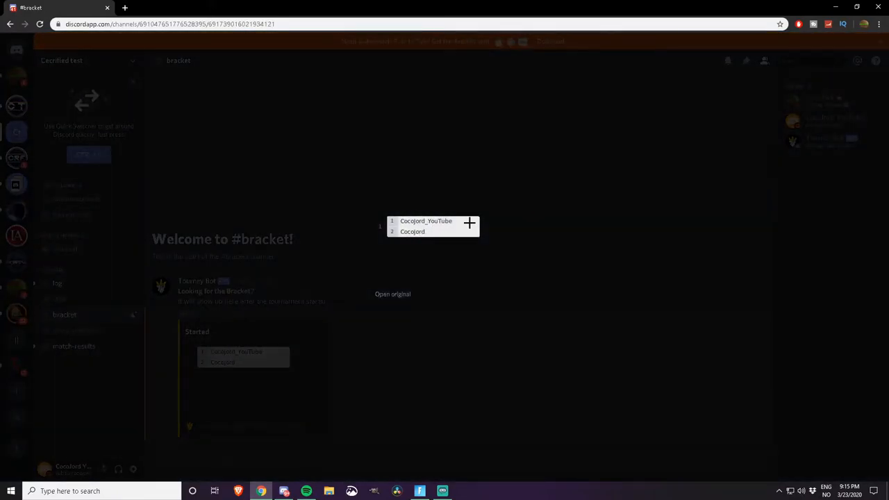
mouse_move(473, 237)
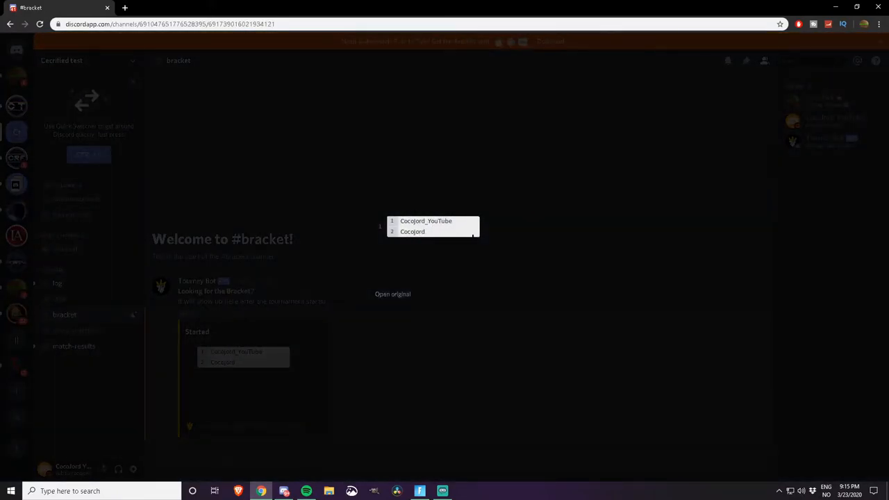
Review the updated bracket image with the 0–1 result, then close it before filing the dispute
left_click(75, 331)
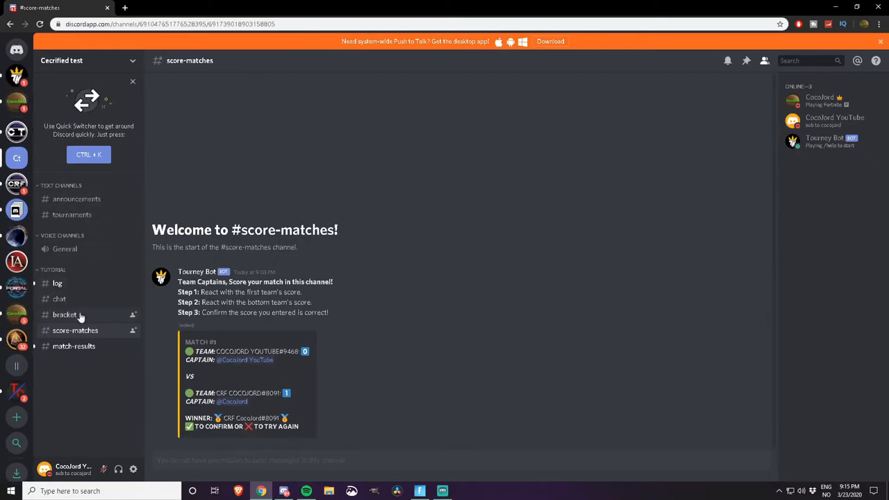
left_click(64, 314)
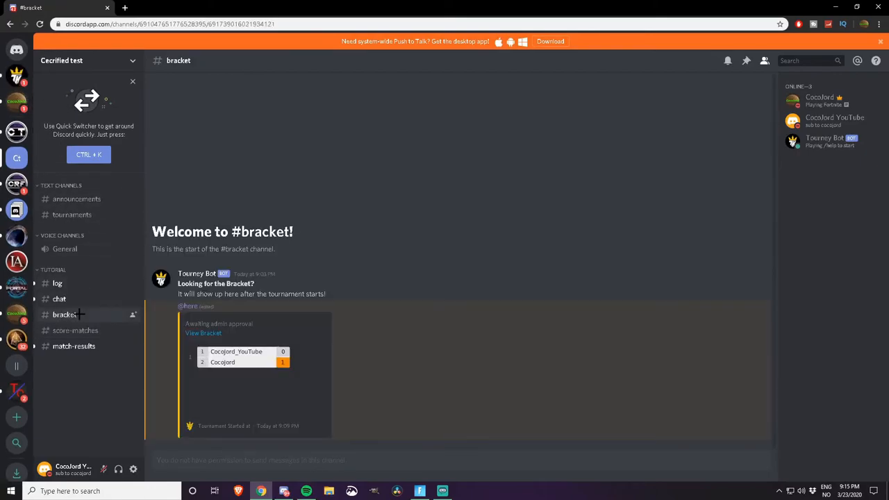
left_click(243, 356)
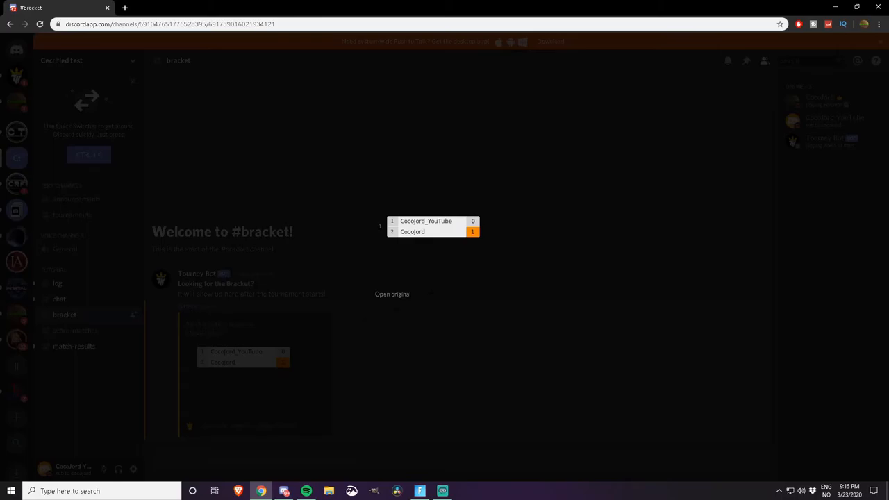
left_click(74, 346)
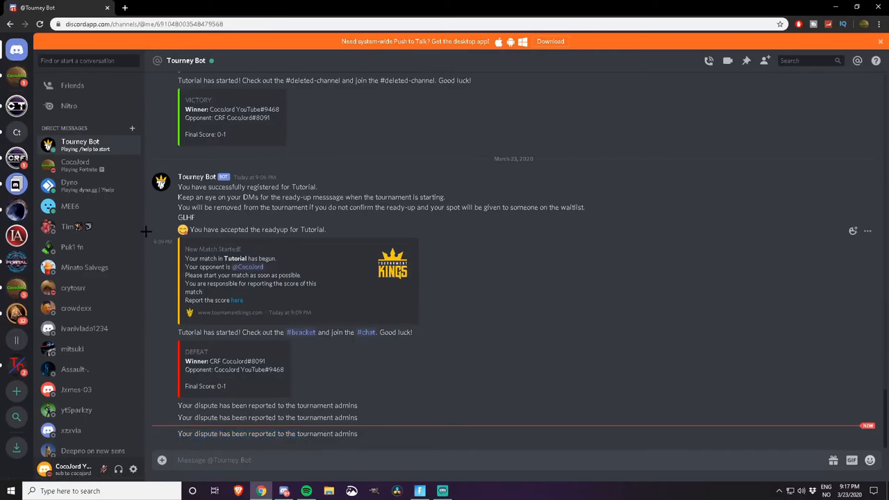
Switch to the Certified Tournaments server on its #get-help channel with the Ticket Tool prompt
left_click(17, 157)
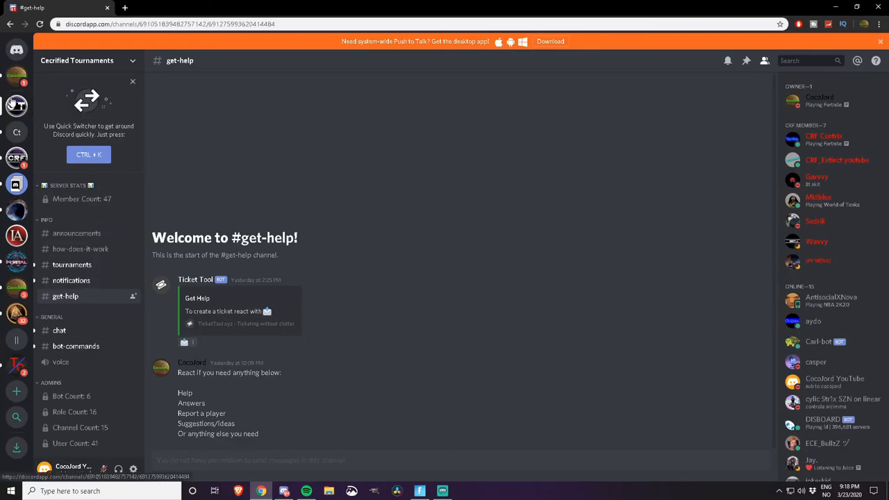
mouse_move(37, 120)
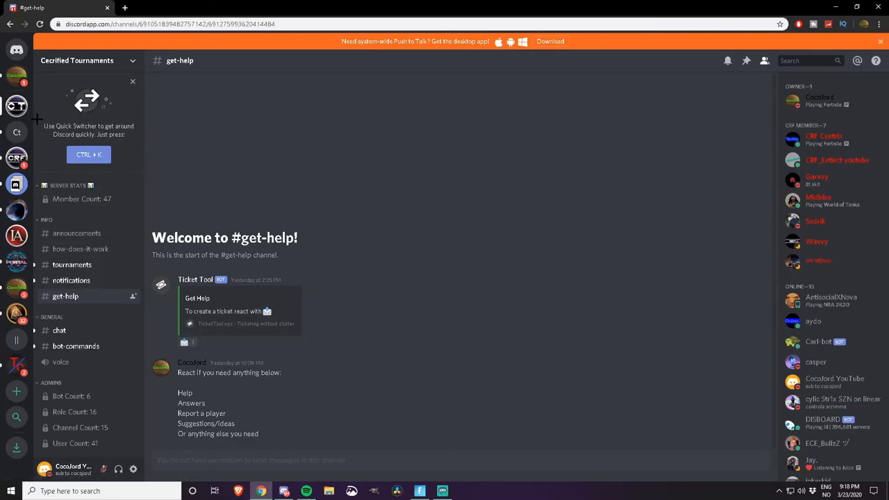